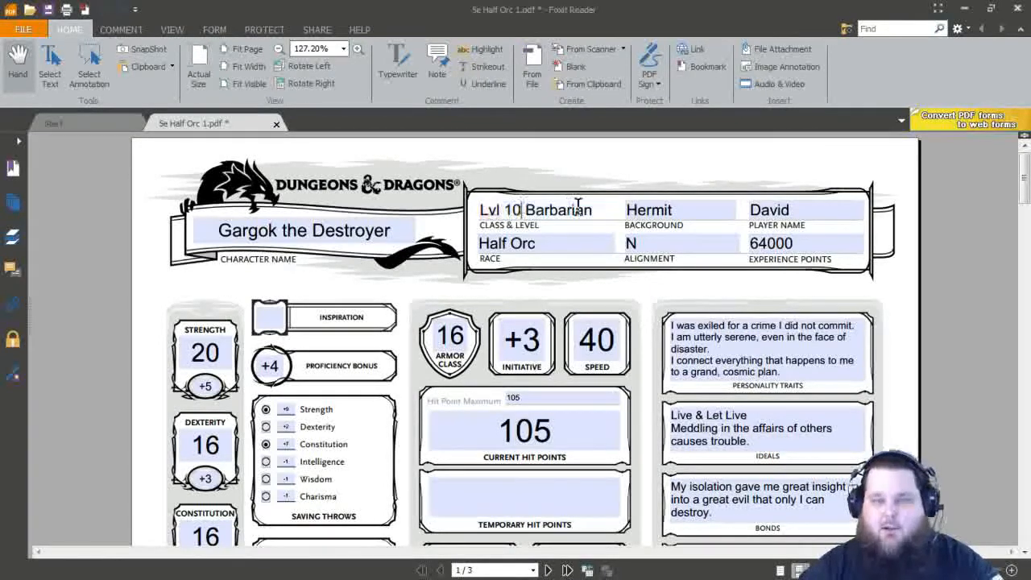
Step: Change the class level to 11 and experience points to 85000, then scroll toward hit points
{"action": "type", "text": "1"}
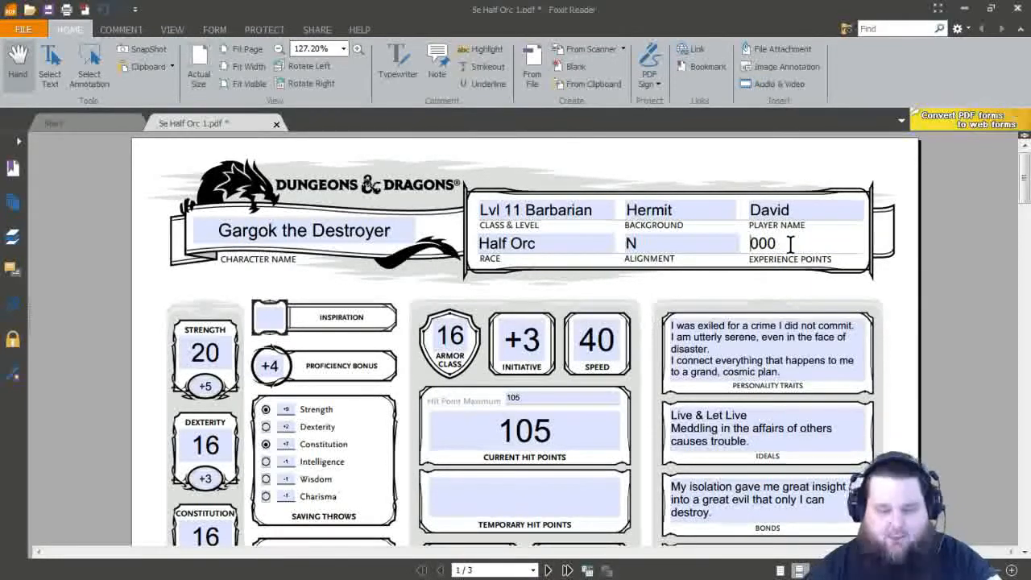
{"action": "type", "text": "85000"}
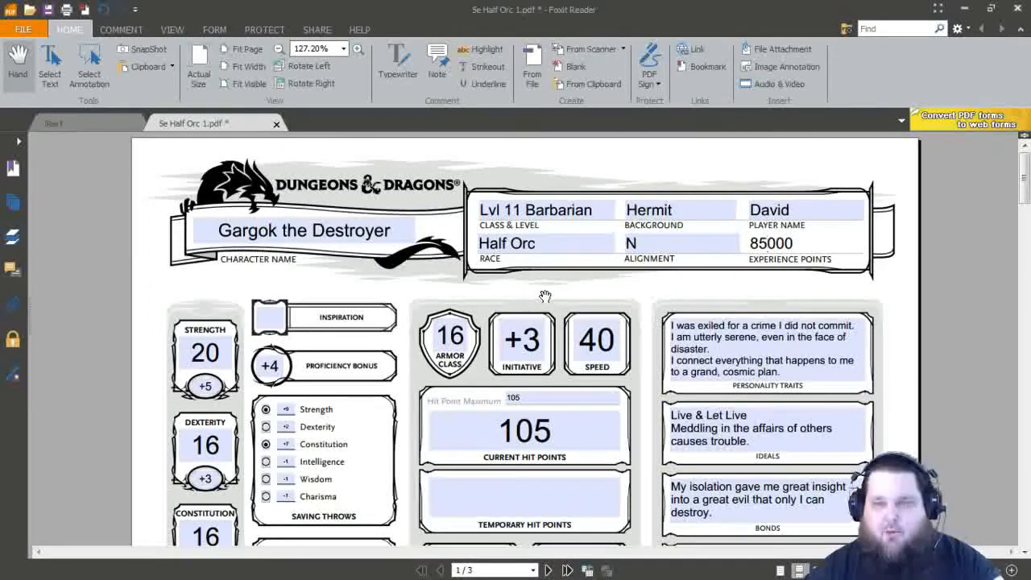
{"action": "scroll", "scroll_direction": "down", "scroll_amount": 3}
{"action": "type", "text": "115"}
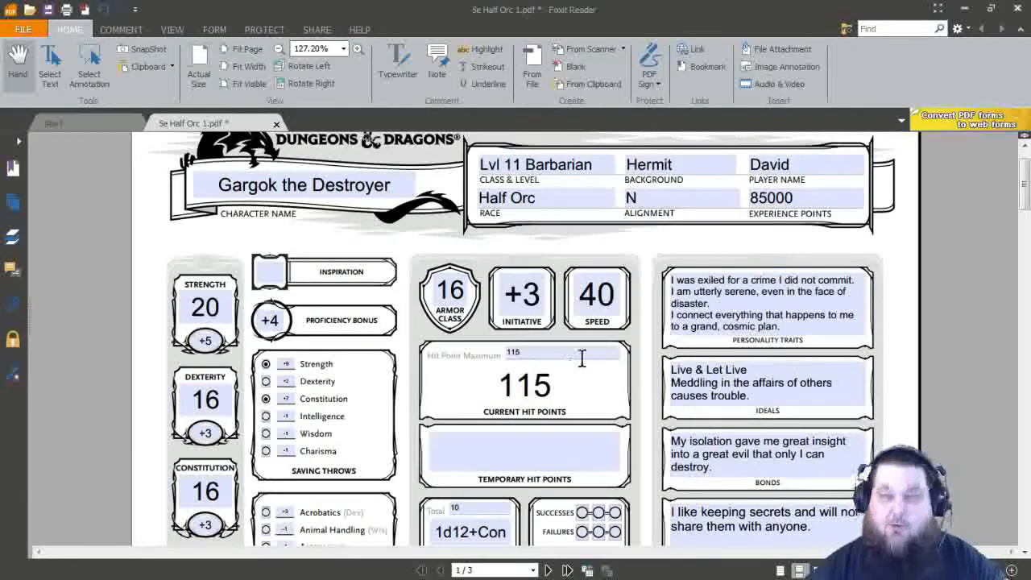
Step: Change the Hit Dice Total from 10 to 11 and scroll down toward the attacks section
{"action": "scroll", "scroll_direction": "down", "scroll_amount": 3}
{"action": "type", "text": "11"}
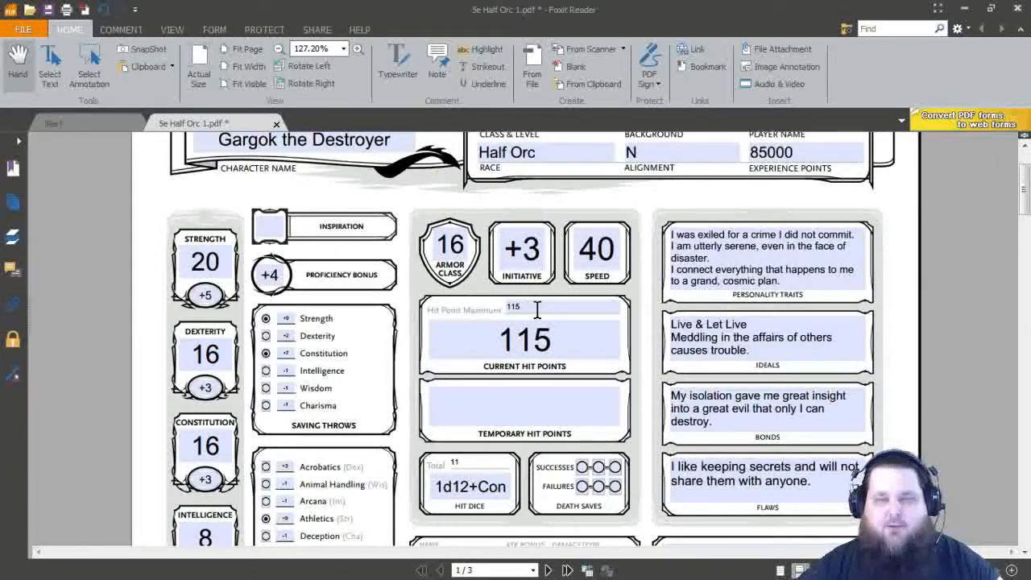
{"action": "scroll", "scroll_direction": "down", "scroll_amount": 3}
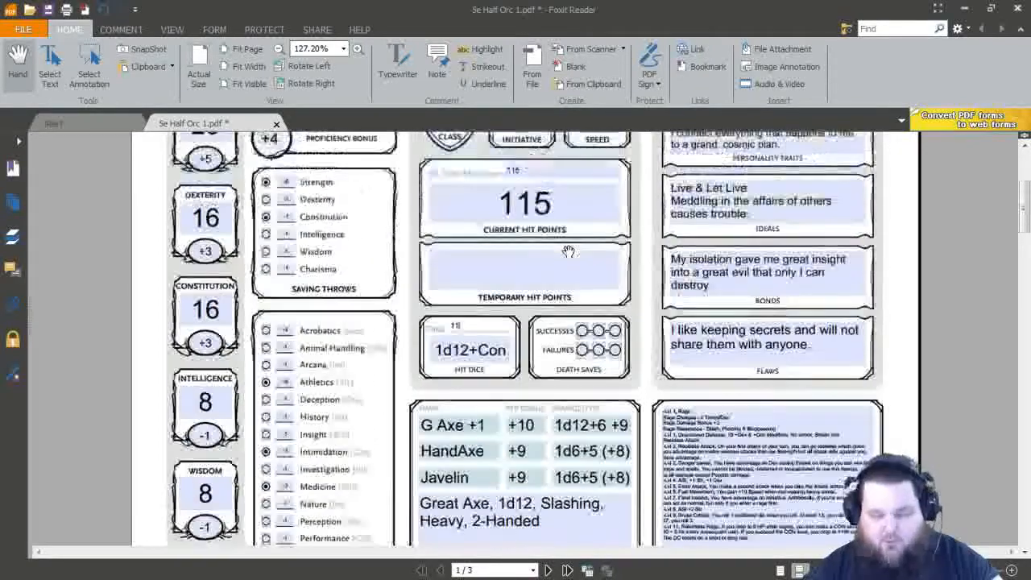
Step: Add the Lvl 11 Relentless Rage entry to the Features & Traits box
{"action": "scroll", "scroll_direction": "down", "scroll_amount": 3}
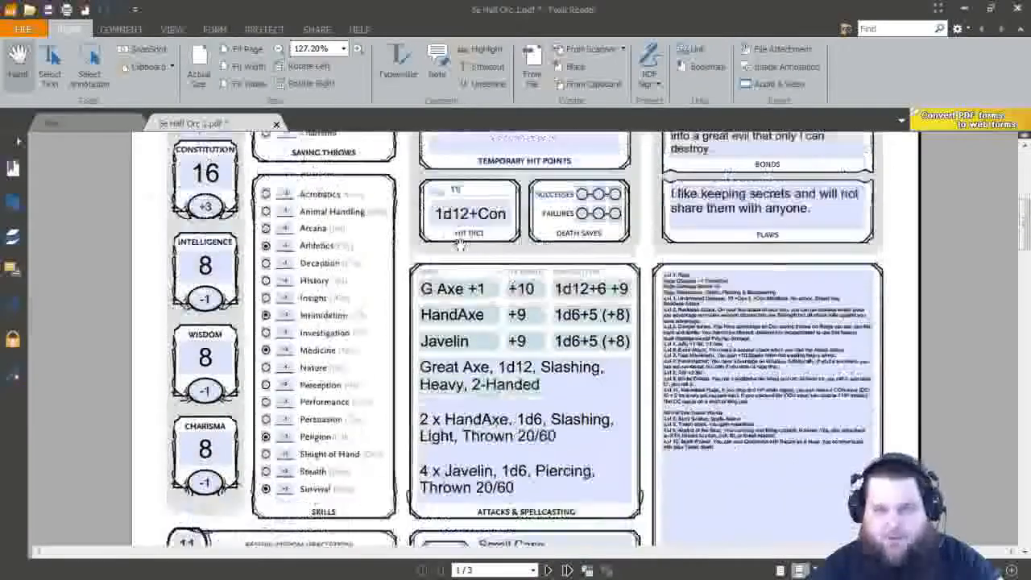
{"action": "scroll", "scroll_direction": "down", "scroll_amount": 3}
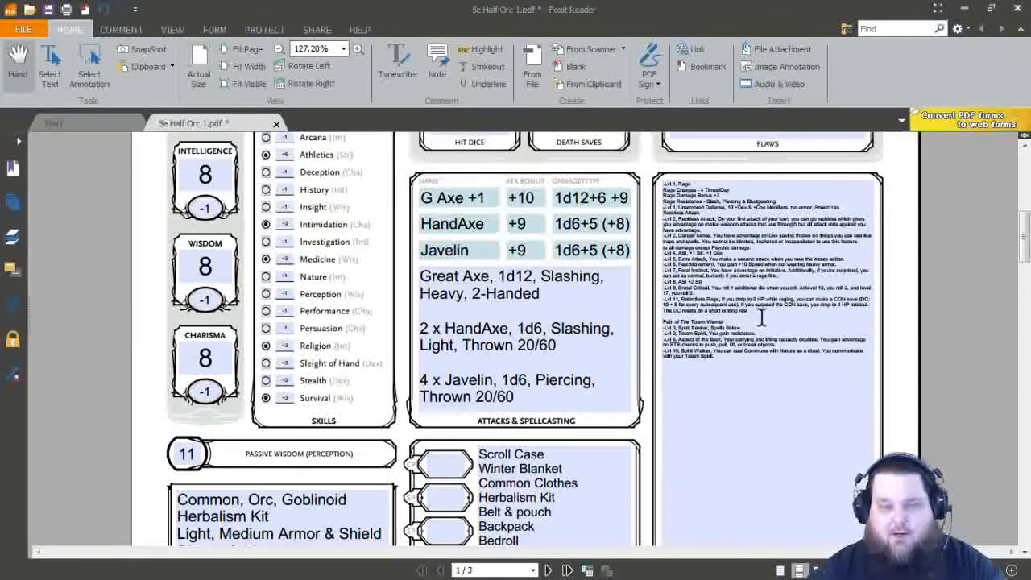
Step: Set level 12 and 100000 experience points, with maximum and current hit points at 125
{"action": "scroll", "scroll_direction": "down", "scroll_amount": 3}
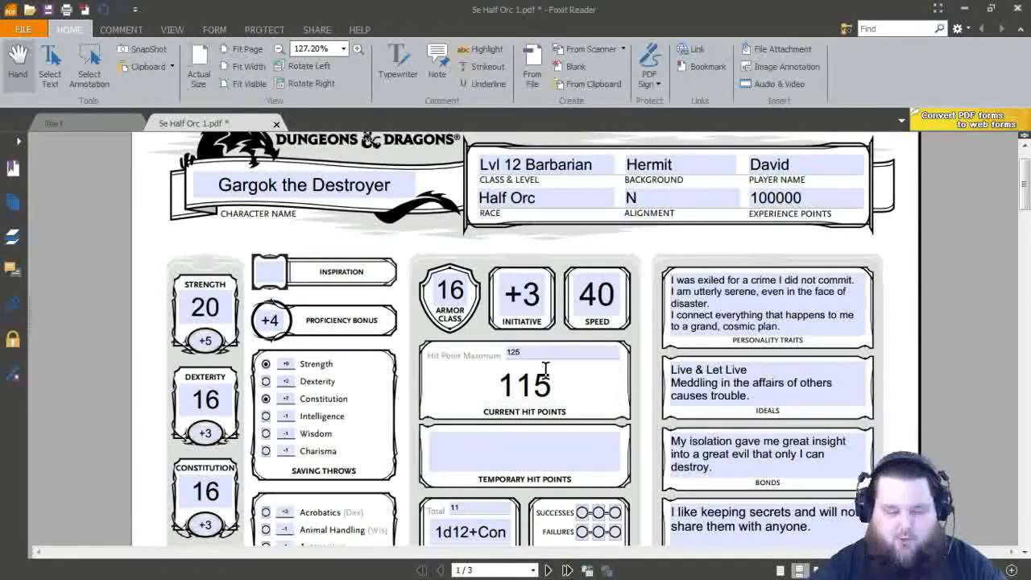
{"action": "type", "text": "125"}
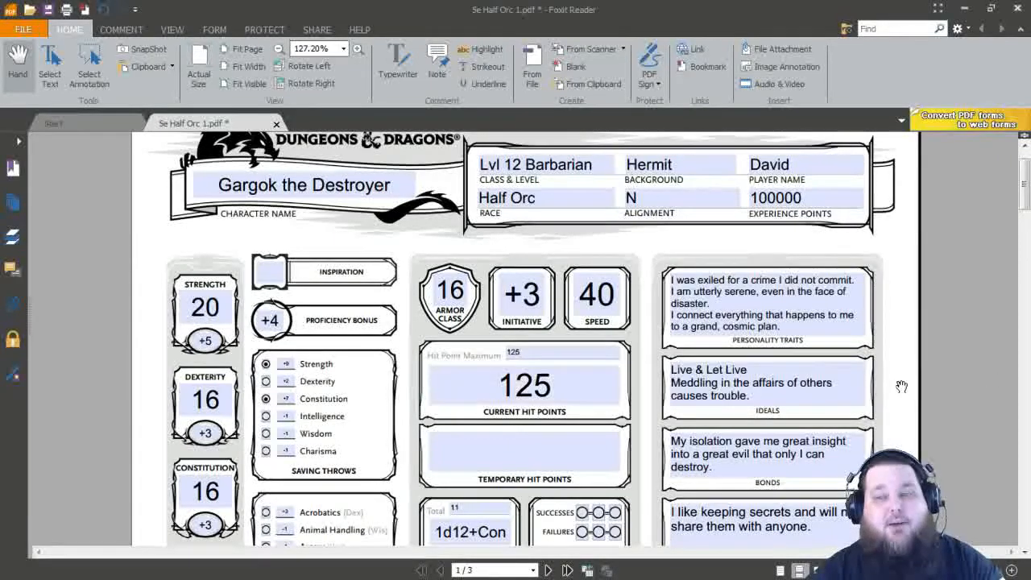
Step: Change the Dexterity score to 18 and its modifier to +4
{"action": "scroll", "scroll_direction": "down", "scroll_amount": 3}
{"action": "type", "text": "18"}
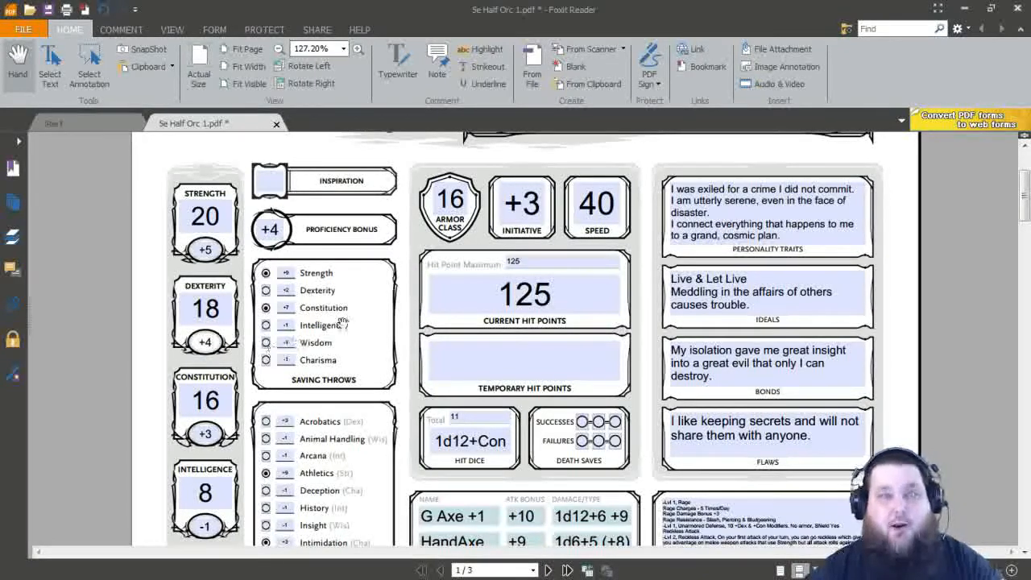
Step: Change the Initiative field from +3 to +4
{"action": "scroll", "scroll_direction": "down", "scroll_amount": 3}
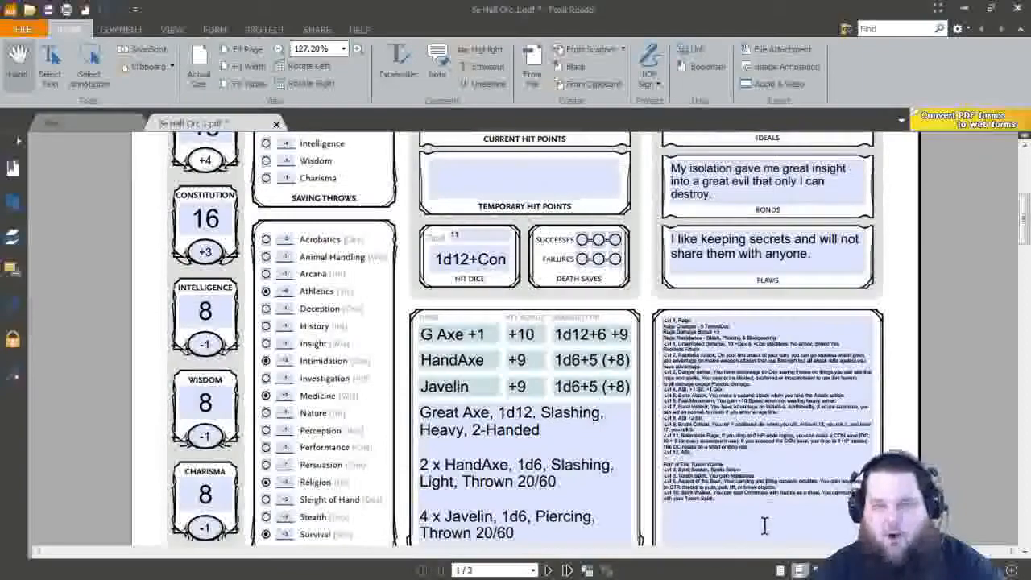
{"action": "scroll", "scroll_direction": "down", "scroll_amount": 3}
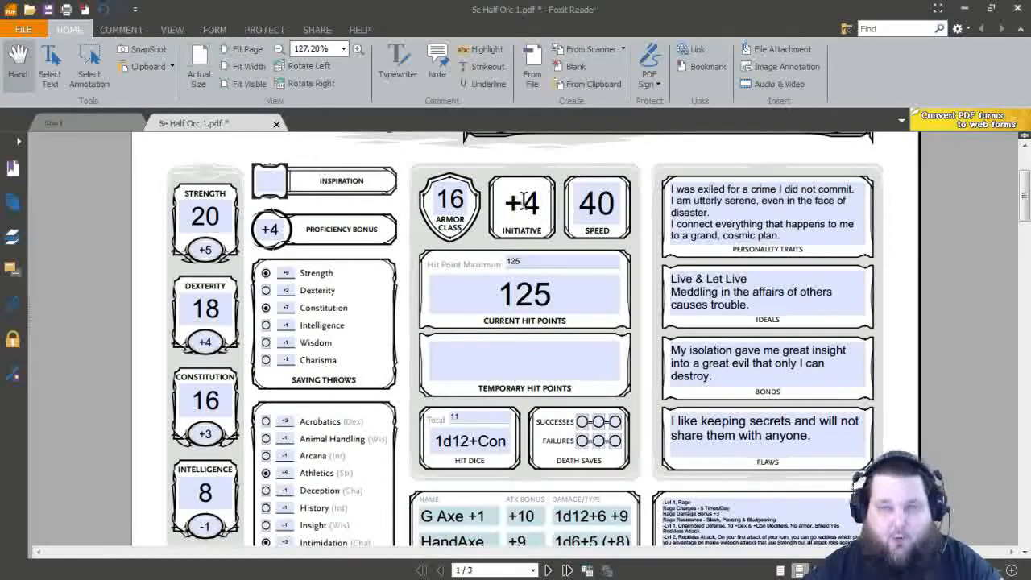
{"action": "scroll", "scroll_direction": "down", "scroll_amount": 3}
{"action": "type", "text": "17"}
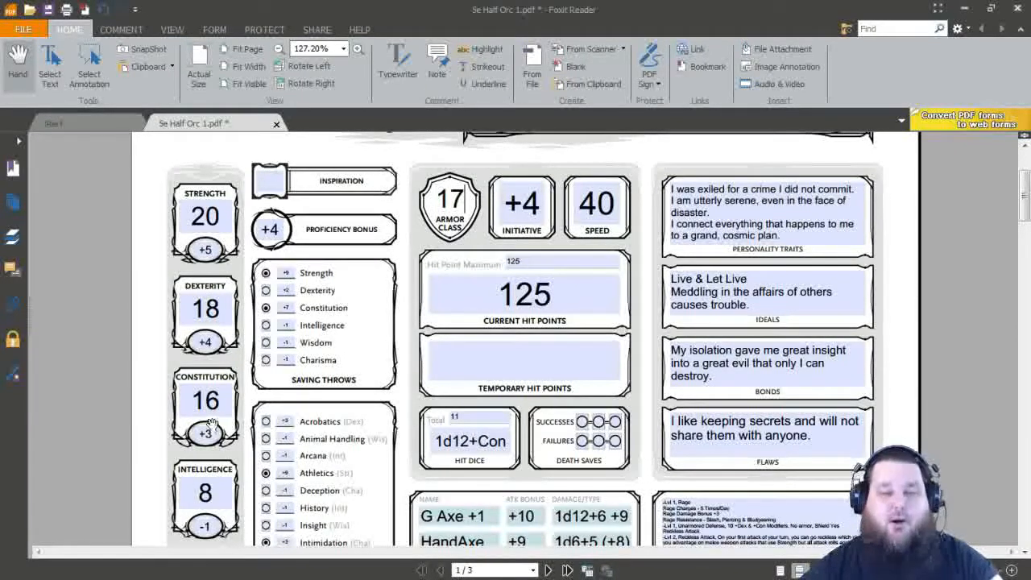
{"action": "mouse_move", "coordinate": [208, 298]}
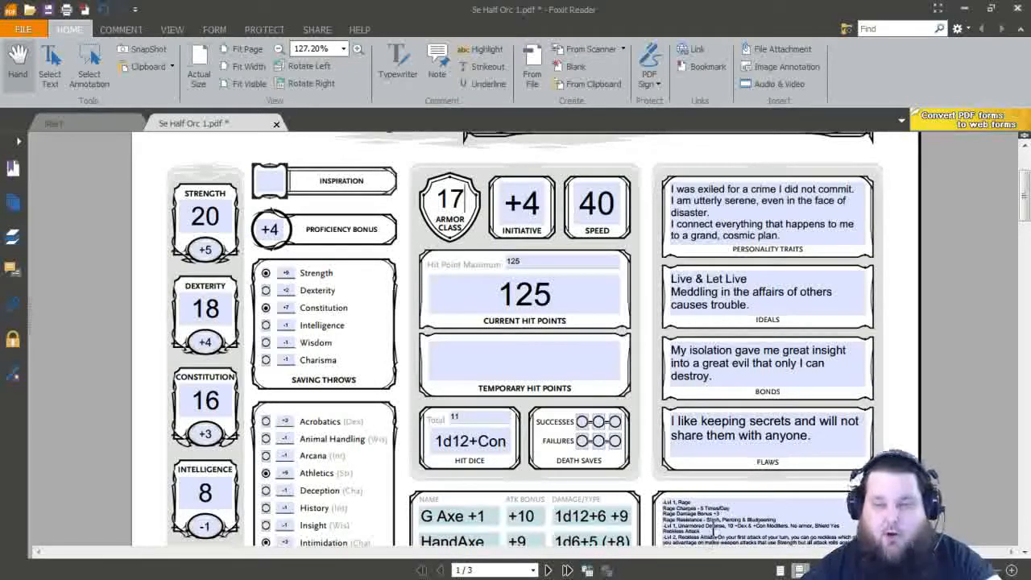
{"action": "scroll", "scroll_direction": "down", "scroll_amount": 3}
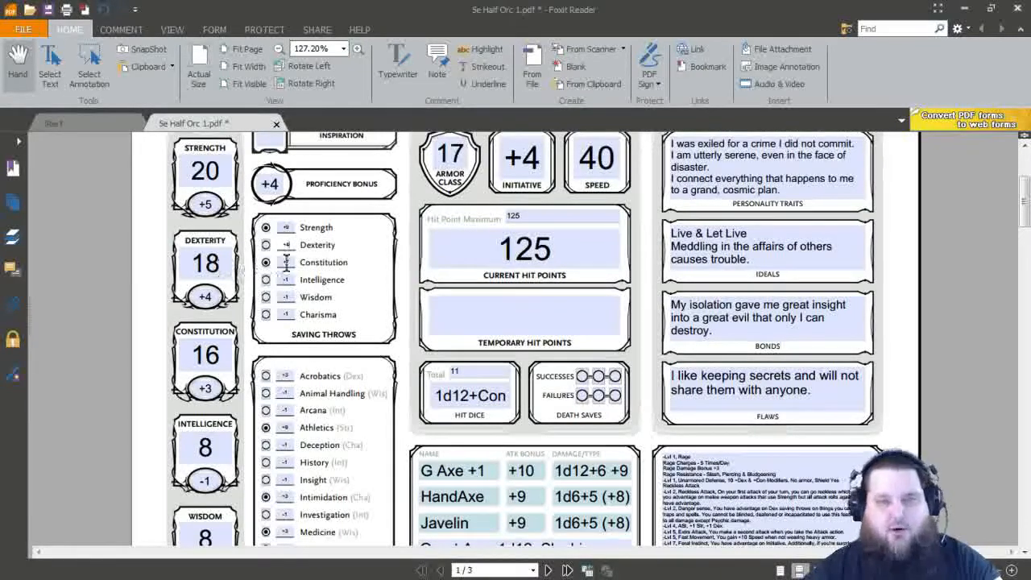
{"action": "scroll", "scroll_direction": "down", "scroll_amount": 3}
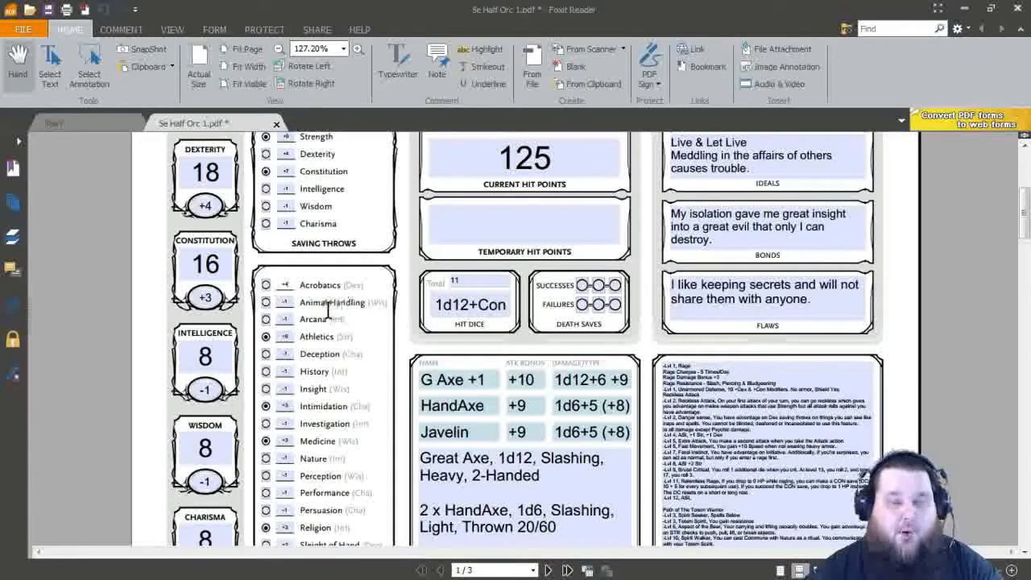
{"action": "scroll", "scroll_direction": "down", "scroll_amount": 3}
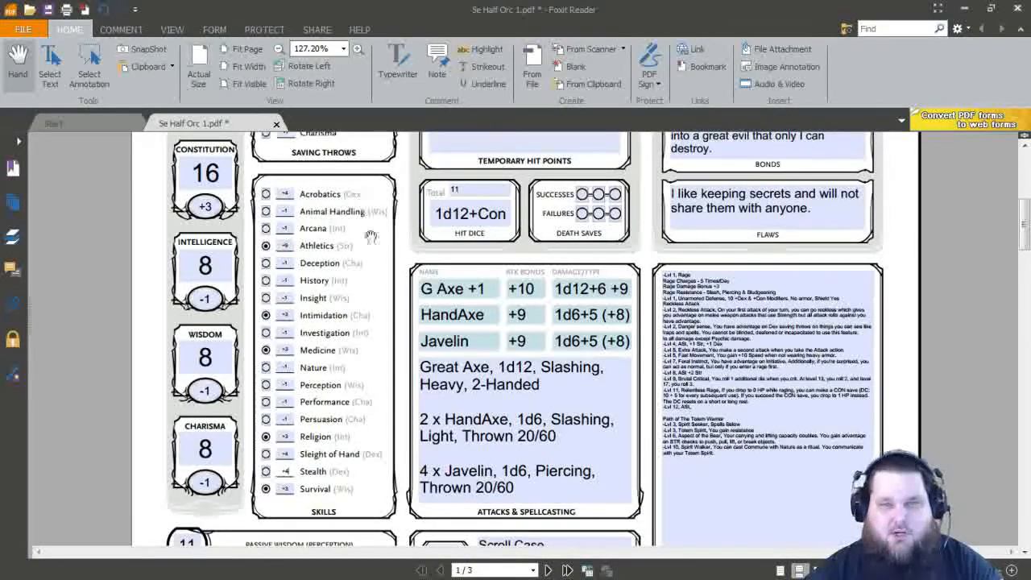
{"action": "scroll", "scroll_direction": "down", "scroll_amount": 3}
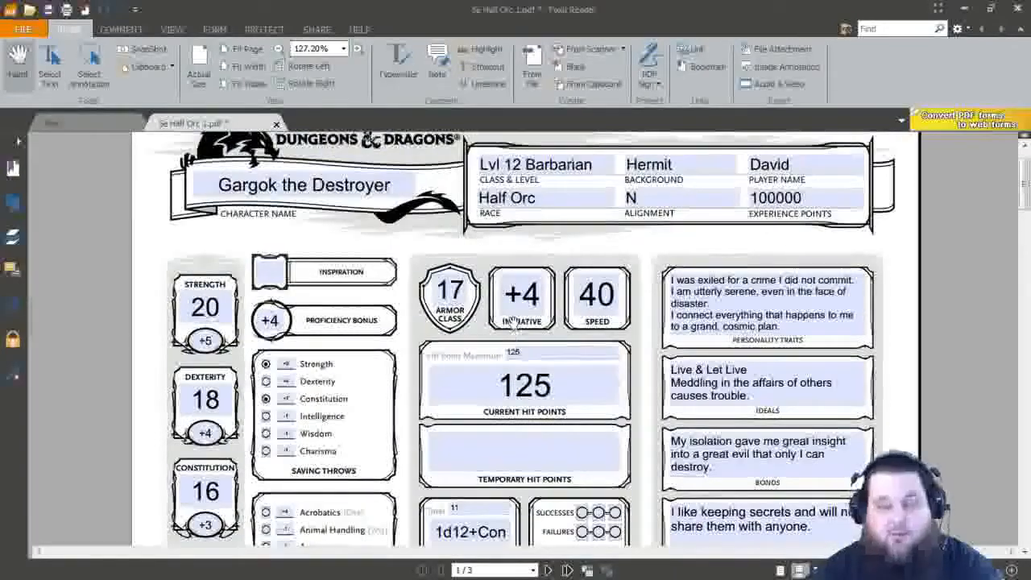
{"action": "scroll", "scroll_direction": "down", "scroll_amount": 3}
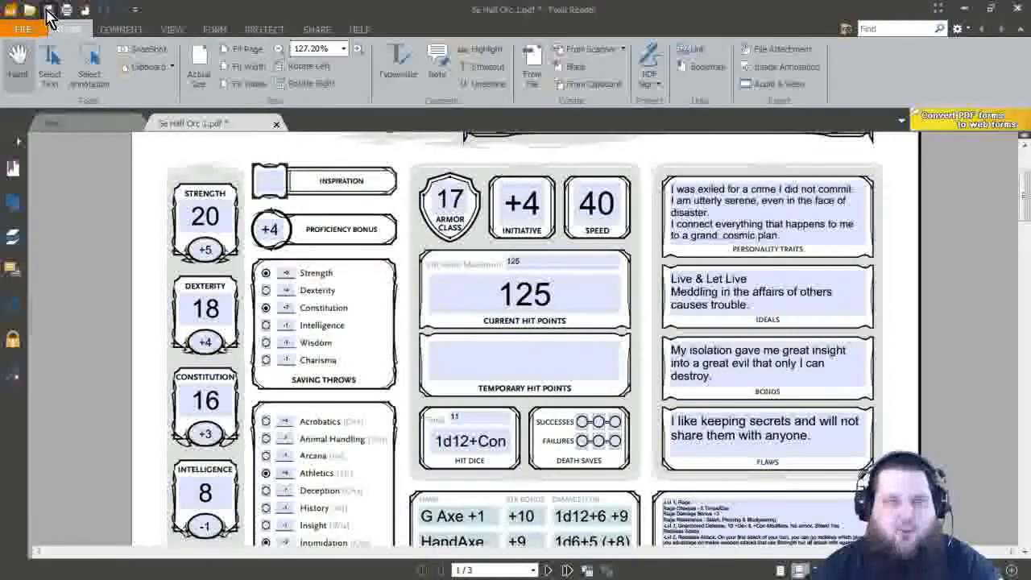
Step: Enter 120000 experience points and change maximum and current hit points from 125 to 135
{"action": "scroll", "scroll_direction": "down", "scroll_amount": 3}
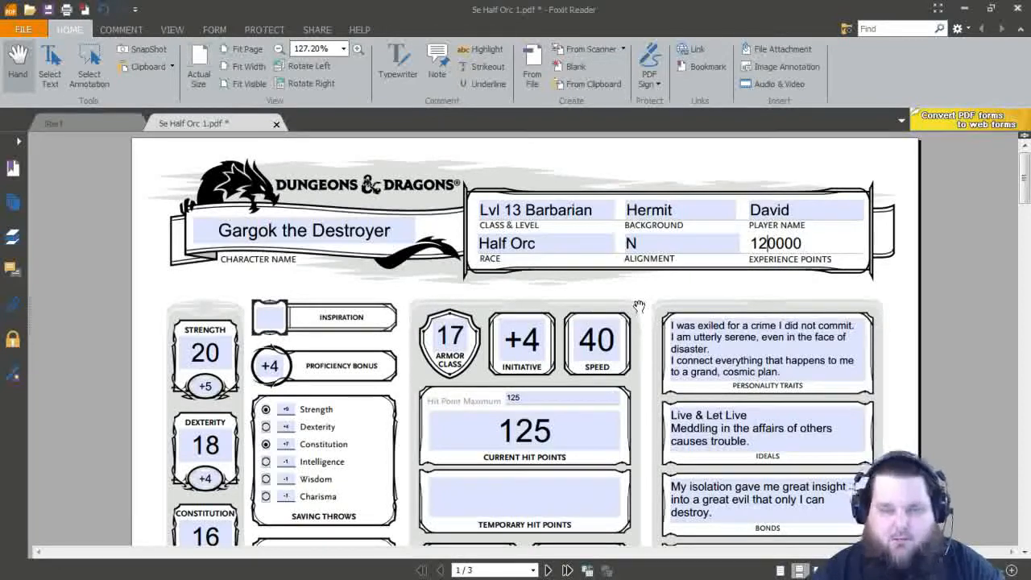
{"action": "scroll", "scroll_direction": "down", "scroll_amount": 3}
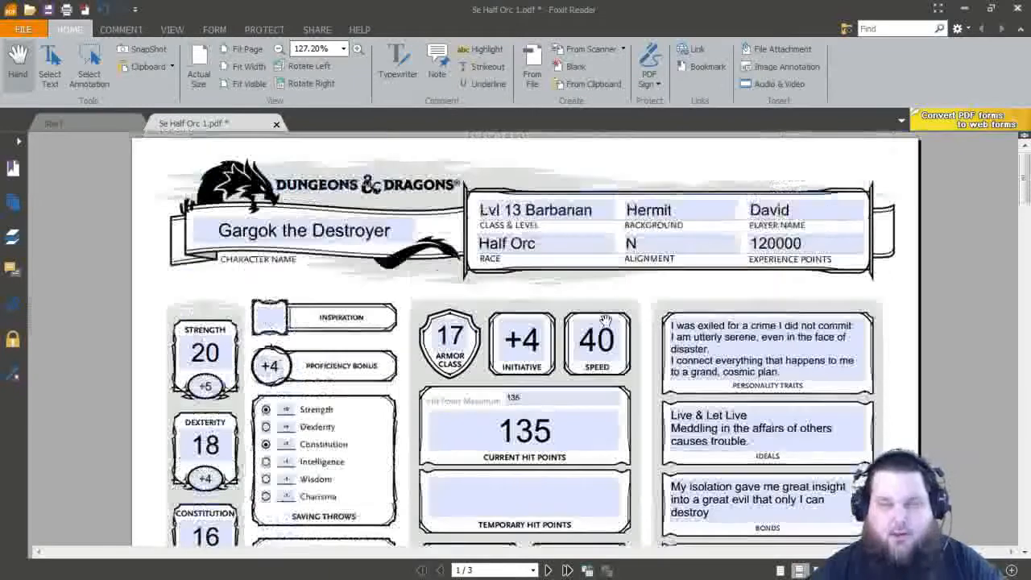
{"action": "scroll", "scroll_direction": "down", "scroll_amount": 3}
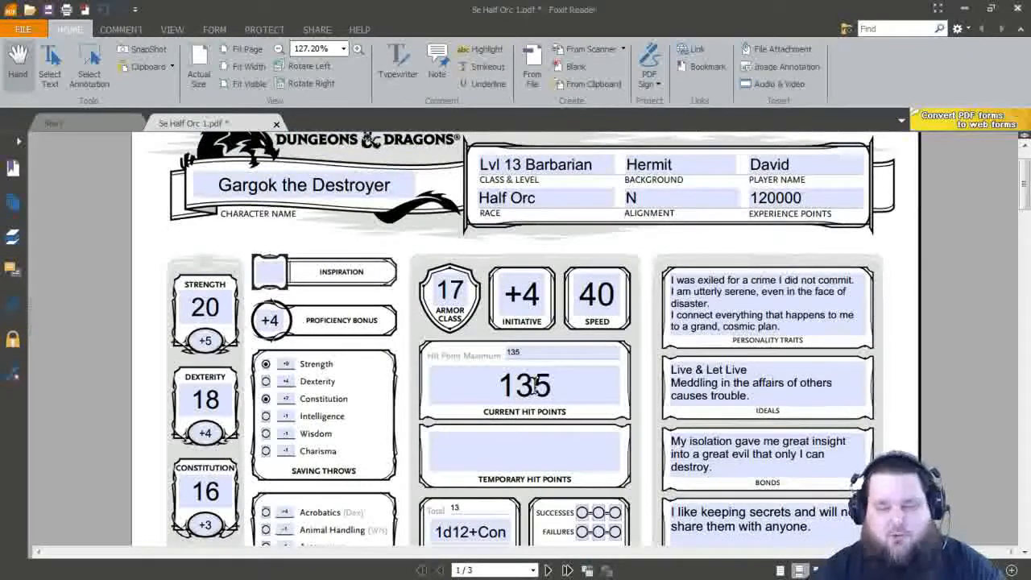
{"action": "scroll", "scroll_direction": "down", "scroll_amount": 3}
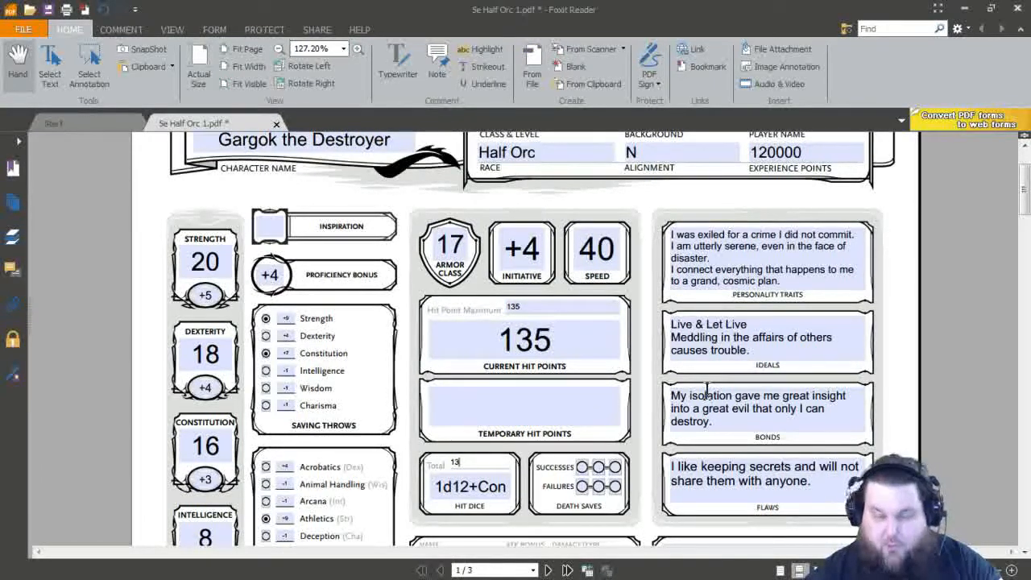
Step: Set proficiency bonus to +5 and add one to the Strength and Constitution saves
{"action": "scroll", "scroll_direction": "down", "scroll_amount": 3}
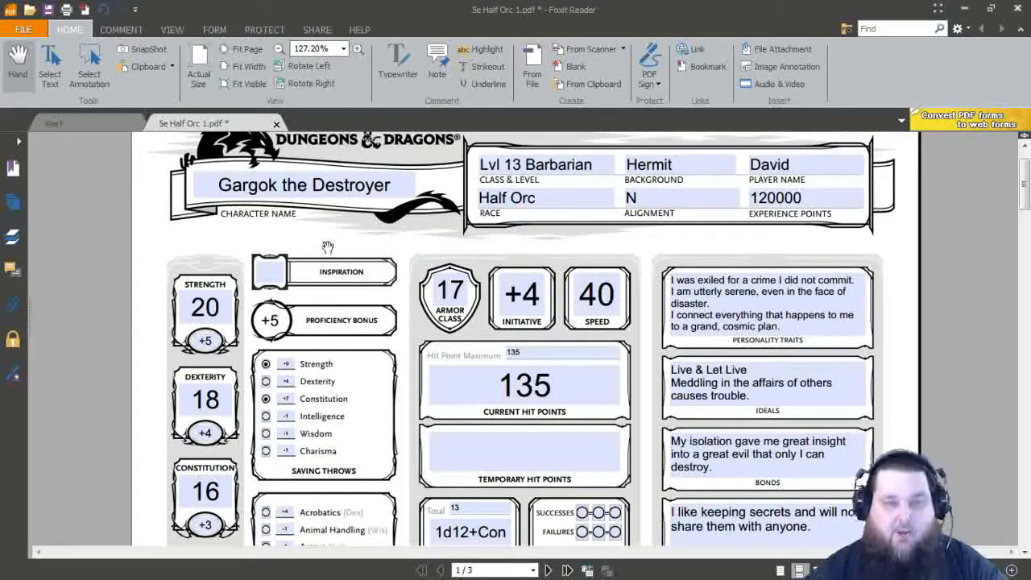
{"action": "scroll", "scroll_direction": "down", "scroll_amount": 3}
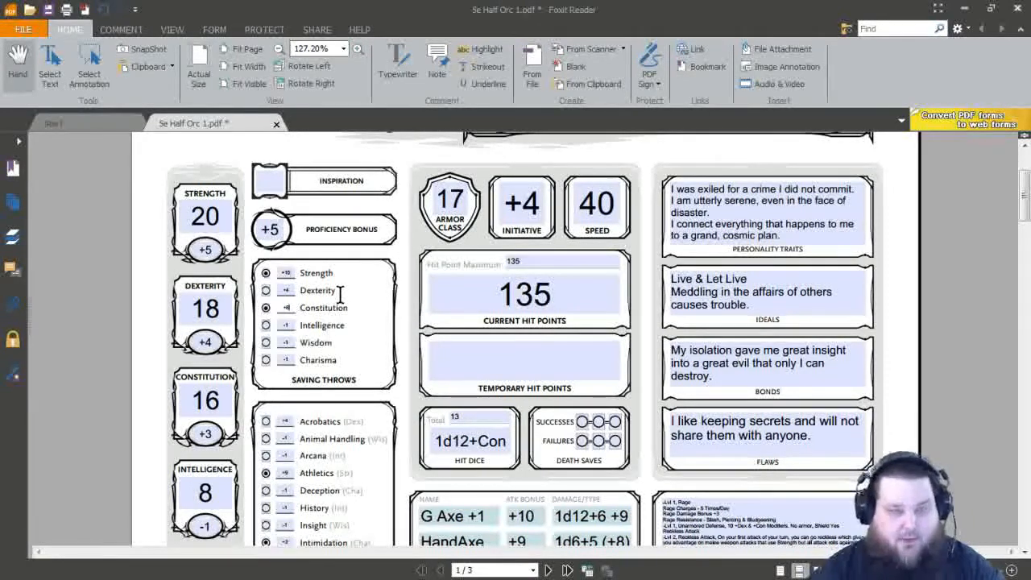
Step: Add one to each proficient skill's bonus in the Skills list
{"action": "scroll", "scroll_direction": "down", "scroll_amount": 3}
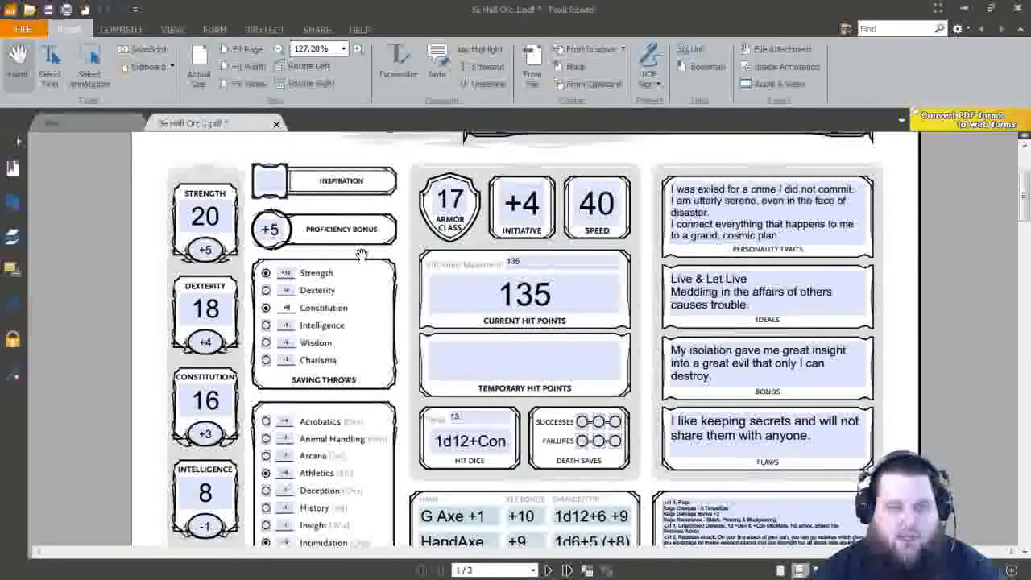
{"action": "scroll", "scroll_direction": "down", "scroll_amount": 3}
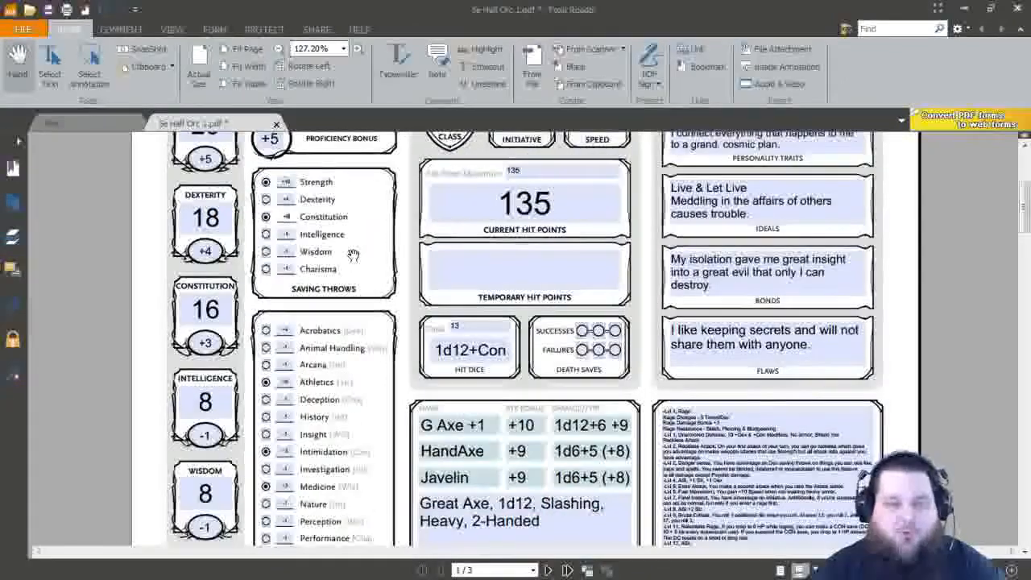
{"action": "scroll", "scroll_direction": "down", "scroll_amount": 3}
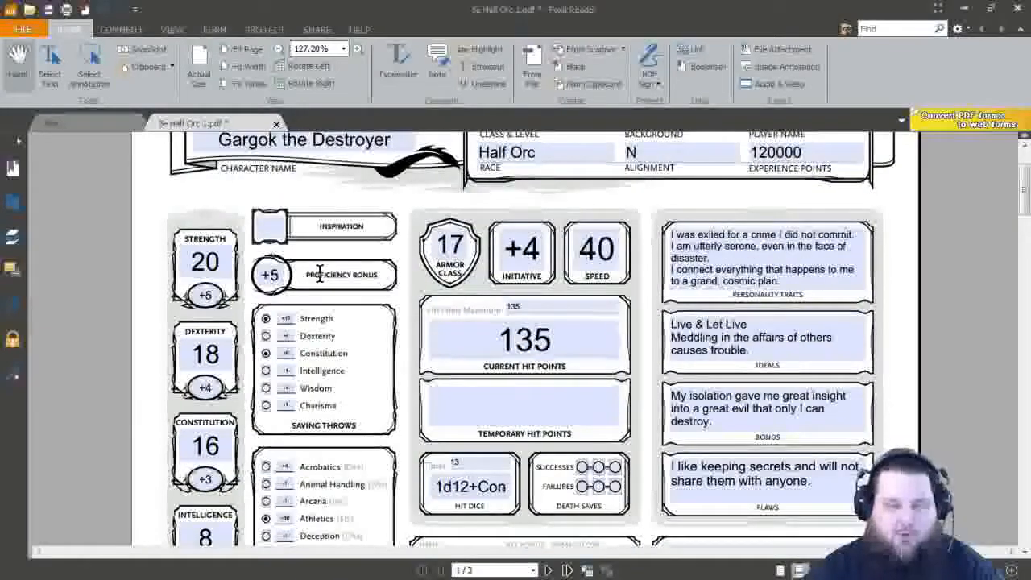
{"action": "scroll", "scroll_direction": "down", "scroll_amount": 3}
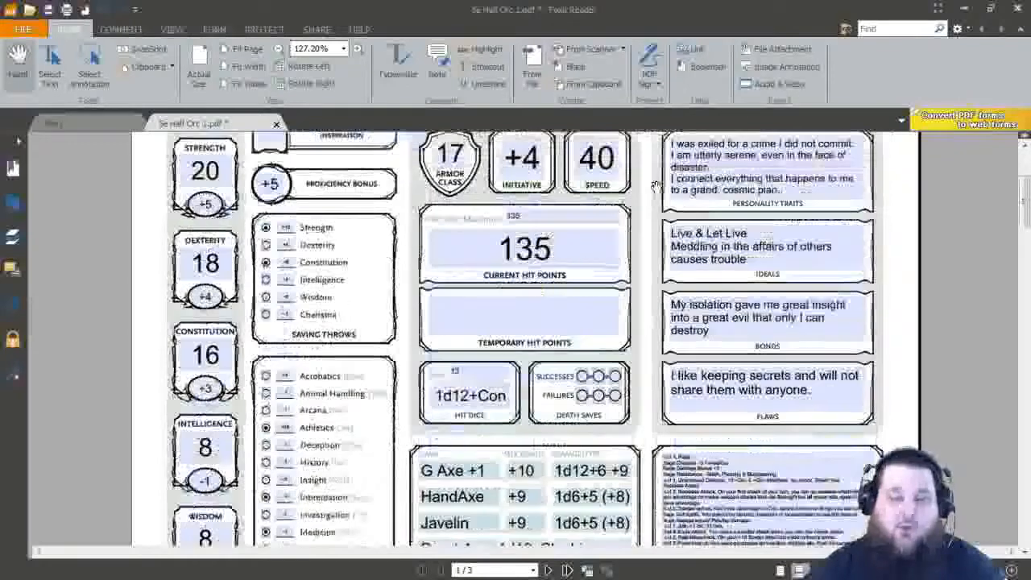
Step: Set attack bonuses to +11 for the greataxe and +10 for handaxe and javelin
{"action": "scroll", "scroll_direction": "down", "scroll_amount": 3}
{"action": "type", "text": "+10"}
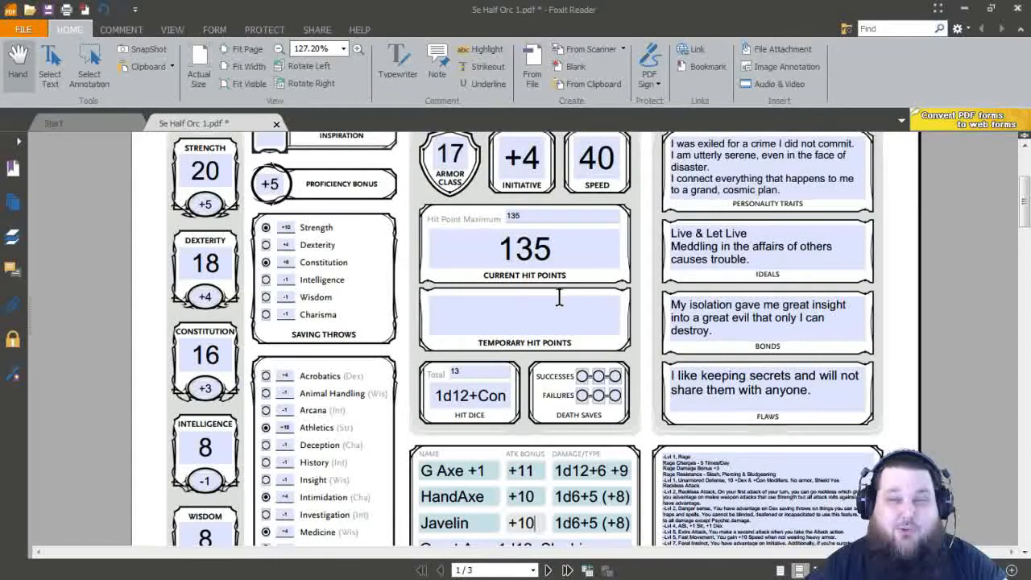
{"action": "scroll", "scroll_direction": "down", "scroll_amount": 3}
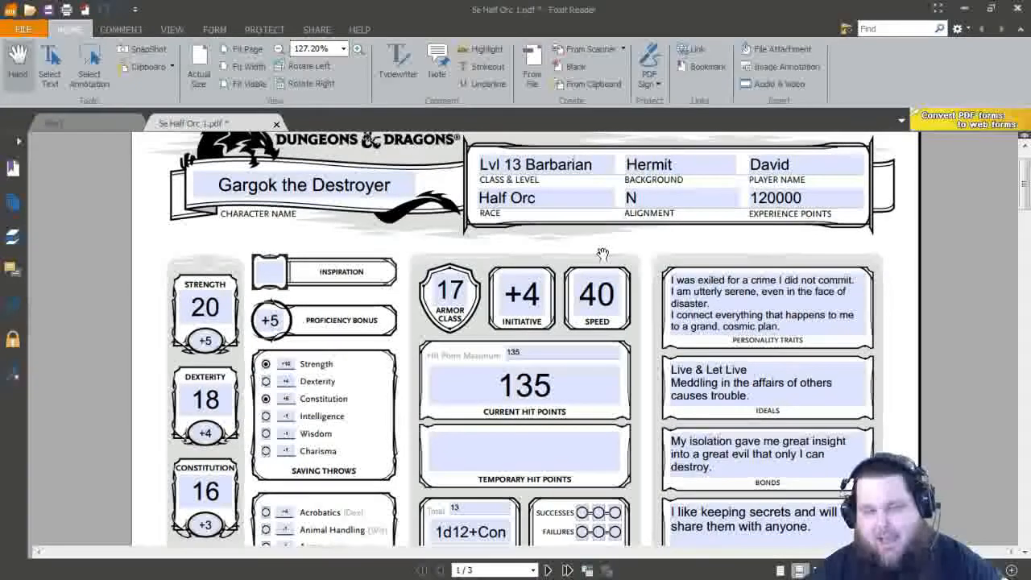
{"action": "scroll", "scroll_direction": "down", "scroll_amount": 3}
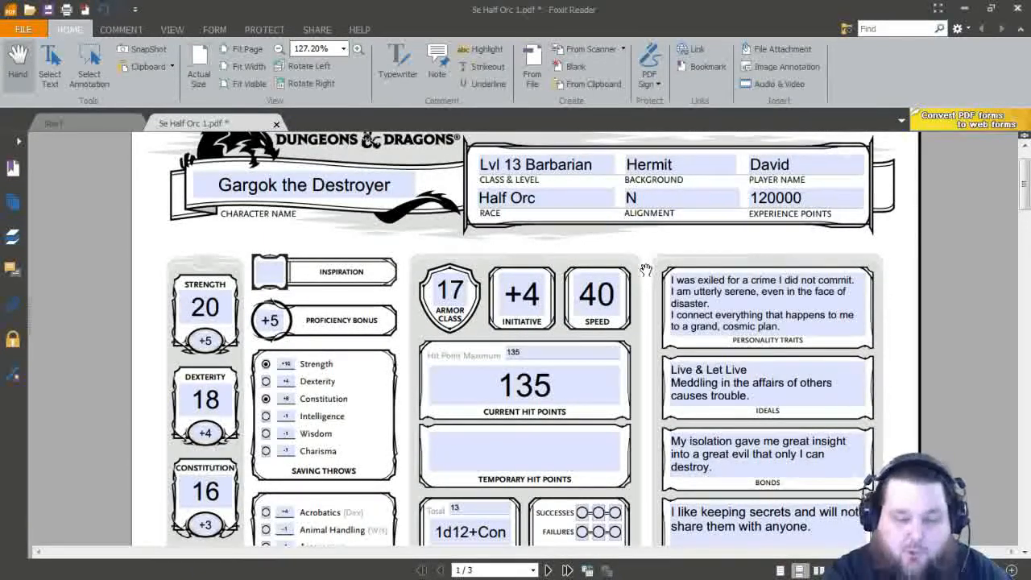
Step: Append a 'Lvl 13 Brutal Critical' line granting two extra weapon dice to Features & Traits
{"action": "scroll", "scroll_direction": "down", "scroll_amount": 3}
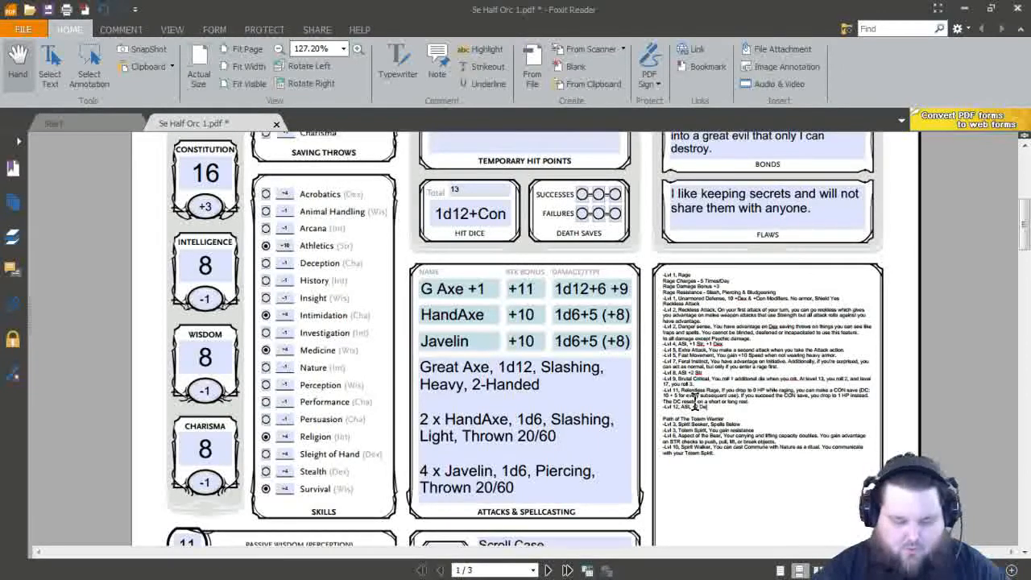
{"action": "mouse_move", "coordinate": [896, 421]}
{"action": "type", "text": "-Lvl 13, Brutal Critical Upgrade, 2 extra weapon Die"}
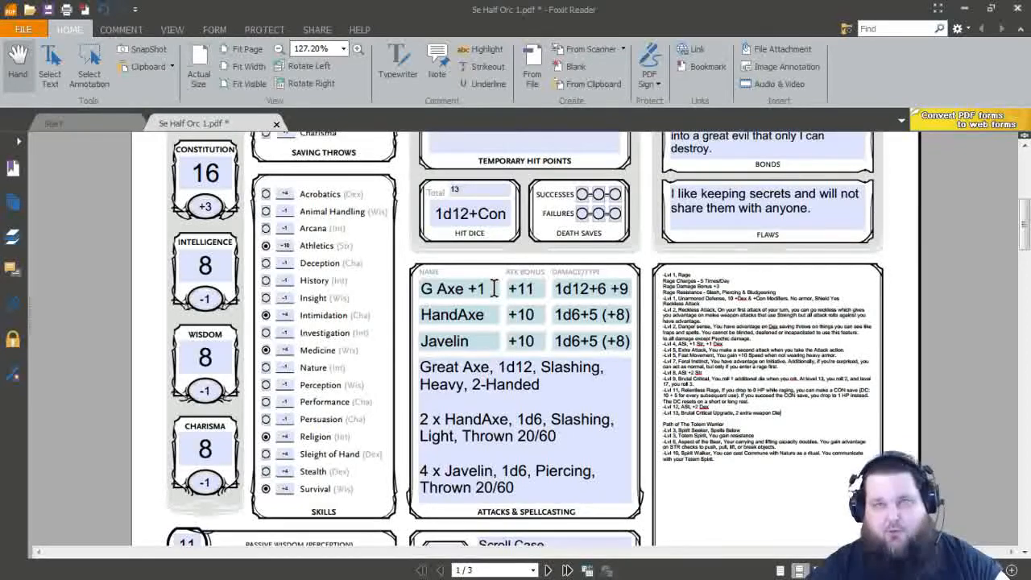
{"action": "scroll", "scroll_direction": "down", "scroll_amount": 3}
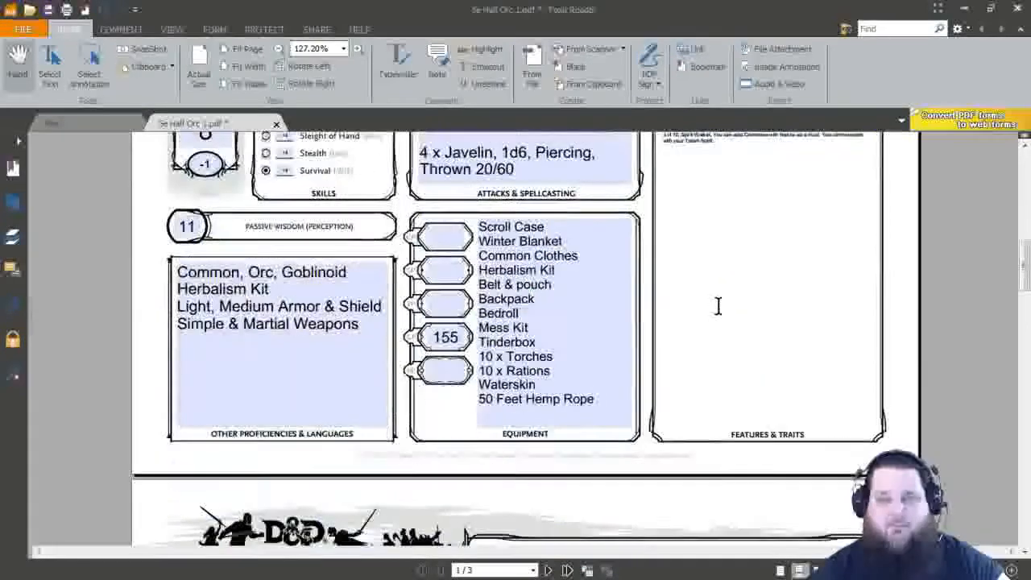
Step: Change Class & Level to 'Lvl 14 Barbarian' and Experience Points to 140000
{"action": "left_click", "coordinate": [547, 570]}
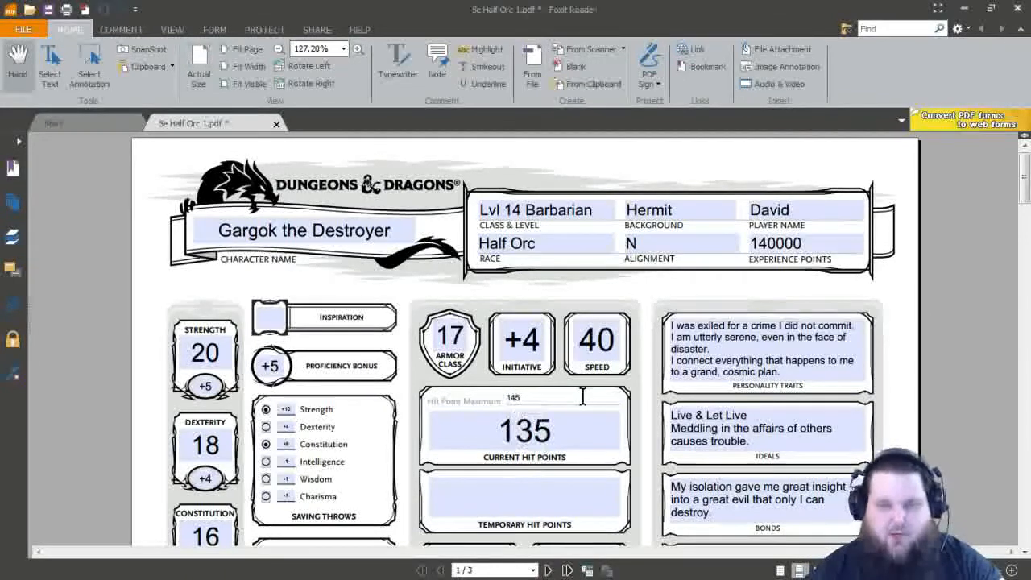
{"action": "type", "text": "15"}
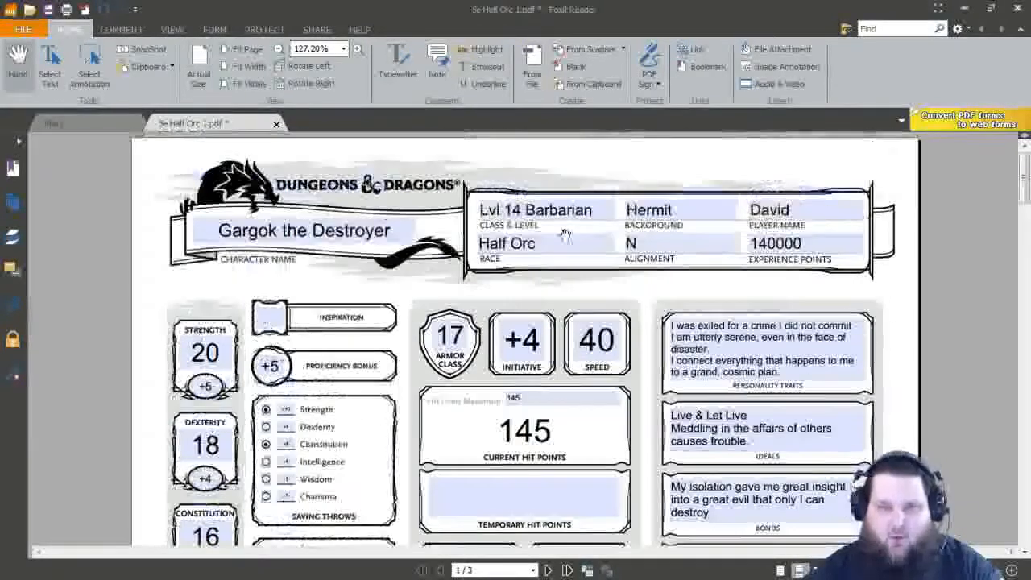
{"action": "scroll", "scroll_direction": "down", "scroll_amount": 3}
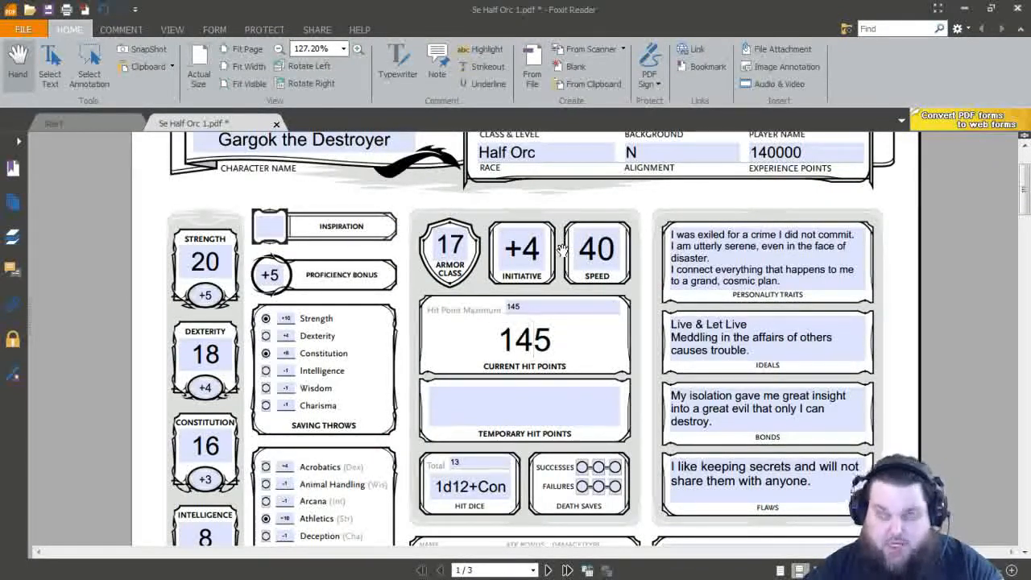
{"action": "scroll", "scroll_direction": "down", "scroll_amount": 3}
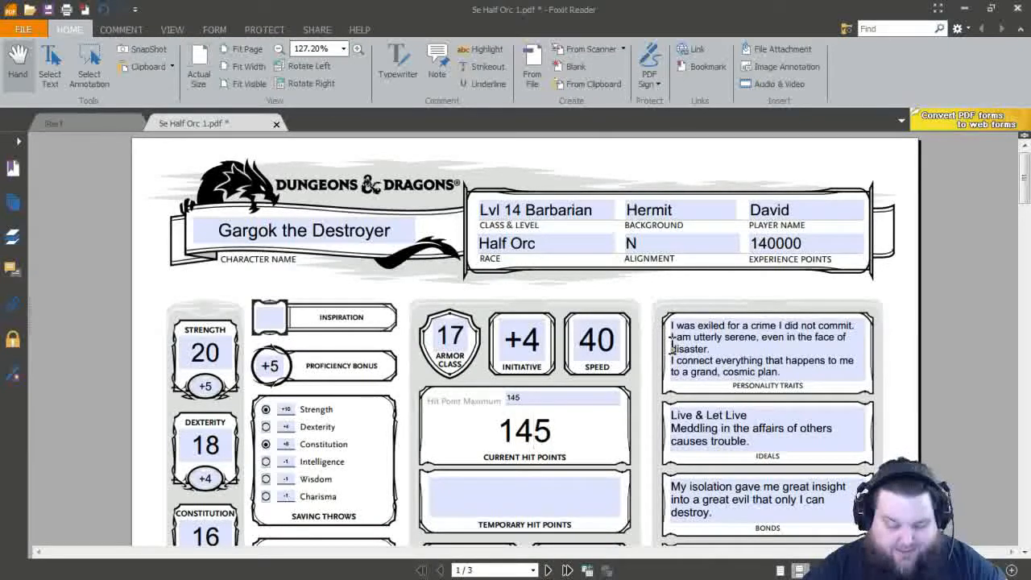
{"action": "left_click", "coordinate": [524, 429]}
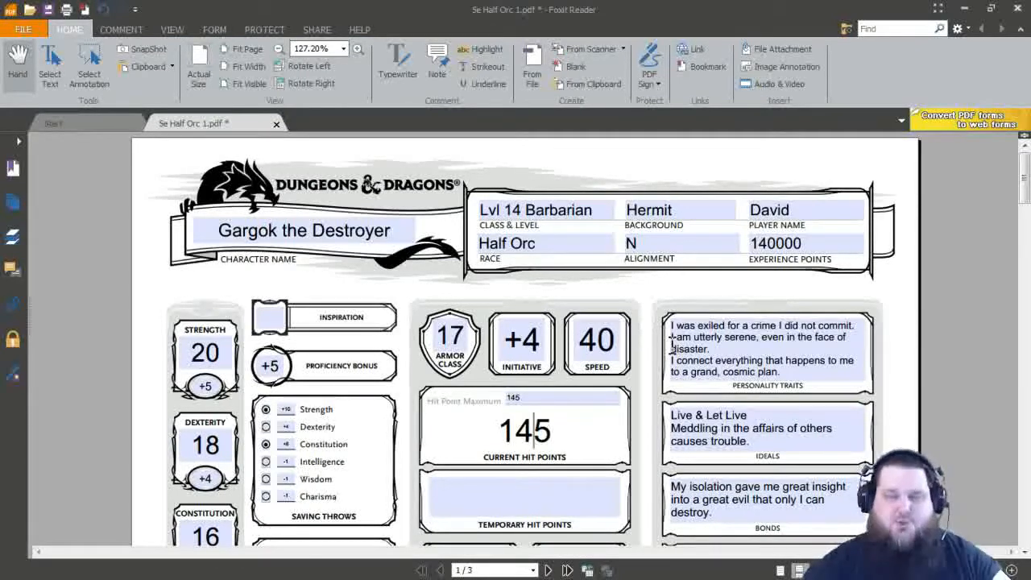
{"action": "scroll", "scroll_direction": "down", "scroll_amount": 3}
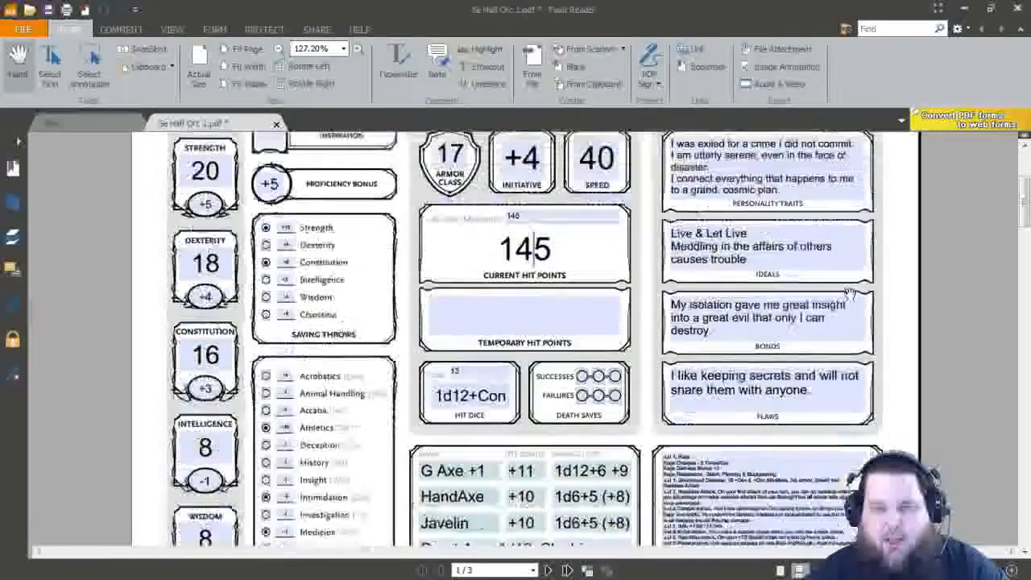
Step: Append the 'Lvl 14 Totemic Attunement' entry about its raging effect on nearby hostile creatures
{"action": "scroll", "scroll_direction": "down", "scroll_amount": 3}
{"action": "type", "text": "-Lvl 14, Totemic"}
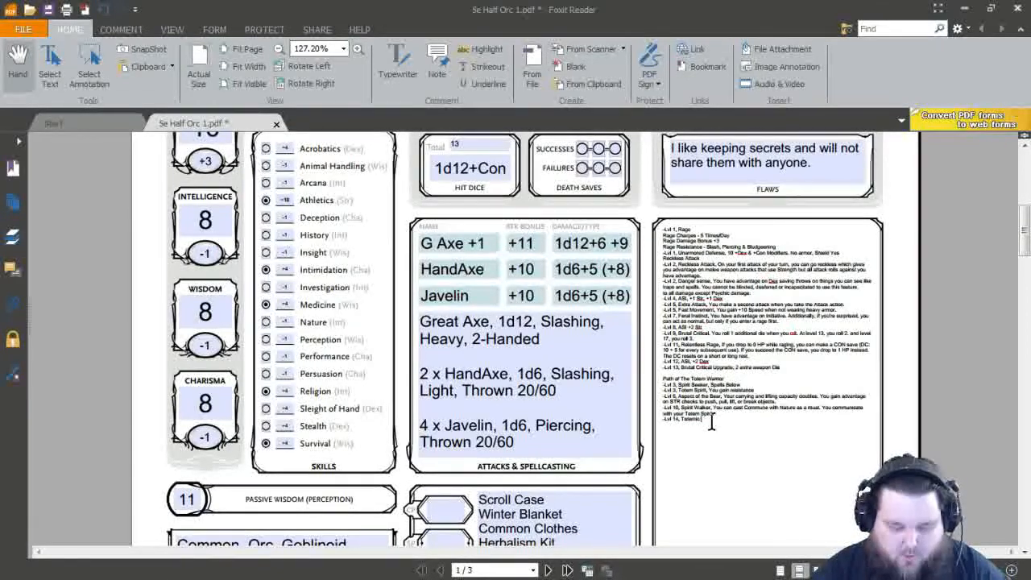
{"action": "type", "text": "Attunement, While Raging, any creature that's hostile within 5 feet of you"}
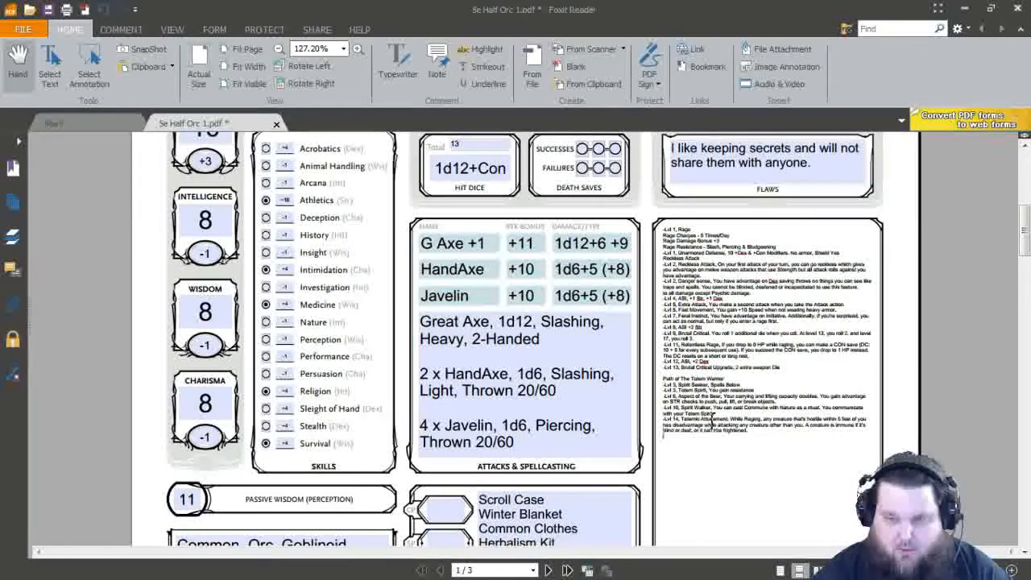
{"action": "mouse_move", "coordinate": [811, 438]}
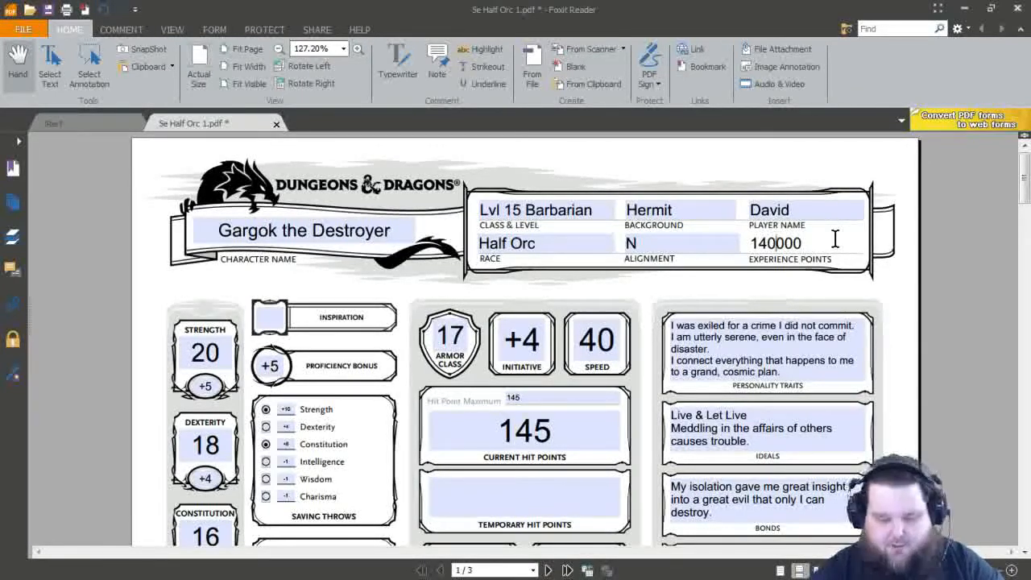
Step: Set Experience Points to 165000, maximum and current HP to 155, and hit dice total to 15
{"action": "type", "text": "165000"}
{"action": "left_click", "coordinate": [566, 398]}
{"action": "type", "text": "155"}
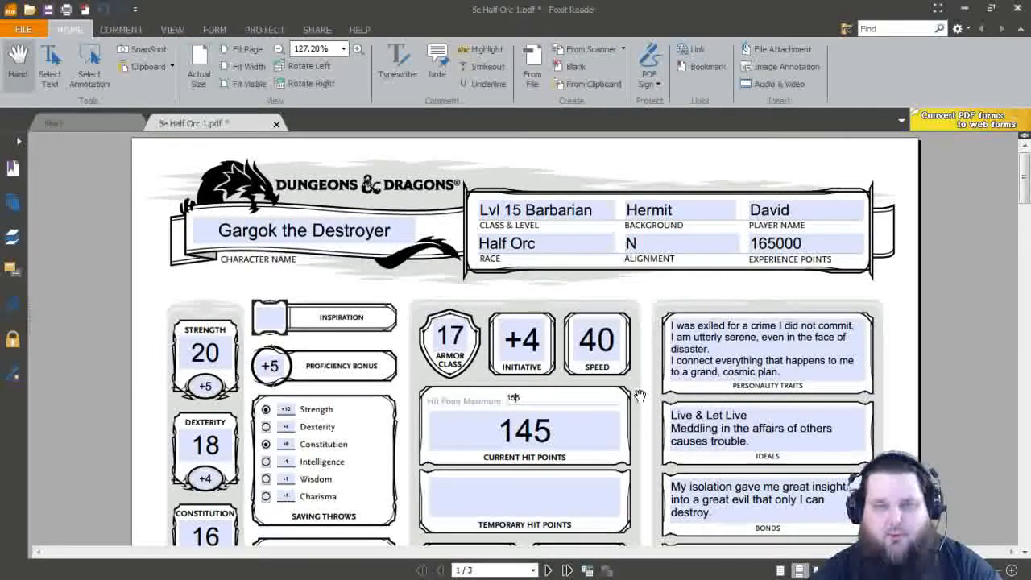
{"action": "scroll", "scroll_direction": "down", "scroll_amount": 3}
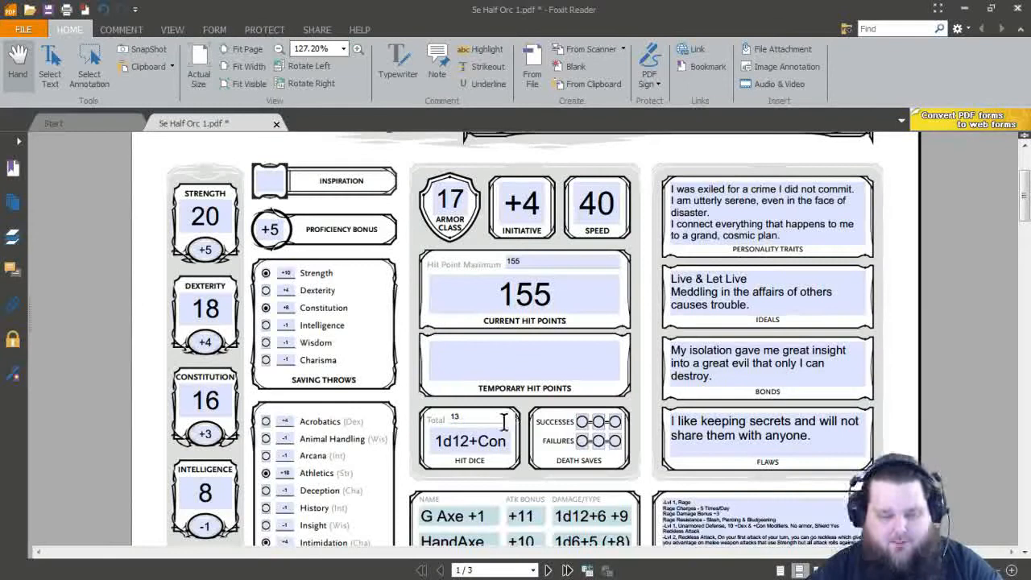
{"action": "type", "text": "15"}
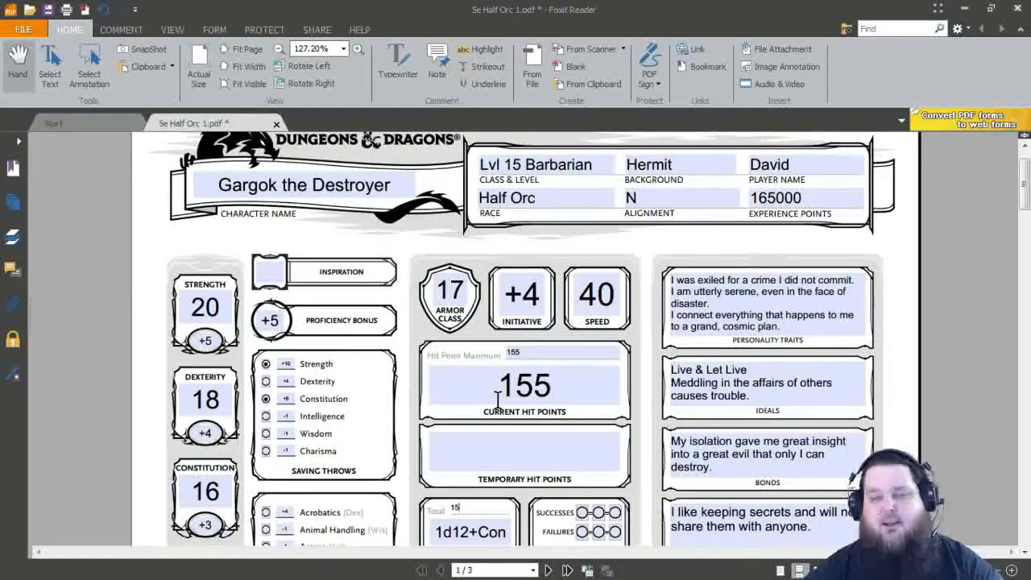
{"action": "scroll", "scroll_direction": "down", "scroll_amount": 3}
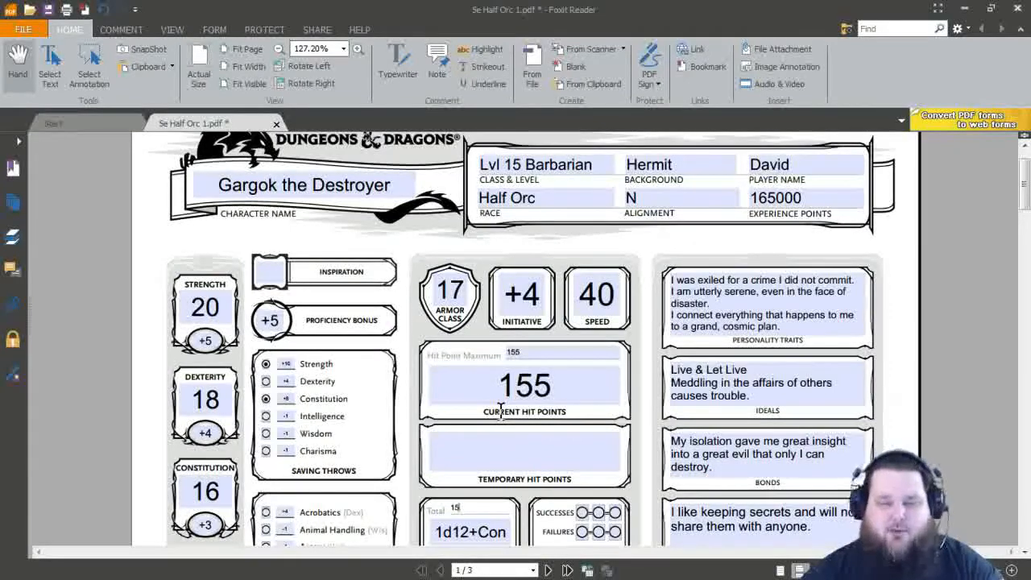
{"action": "scroll", "scroll_direction": "down", "scroll_amount": 3}
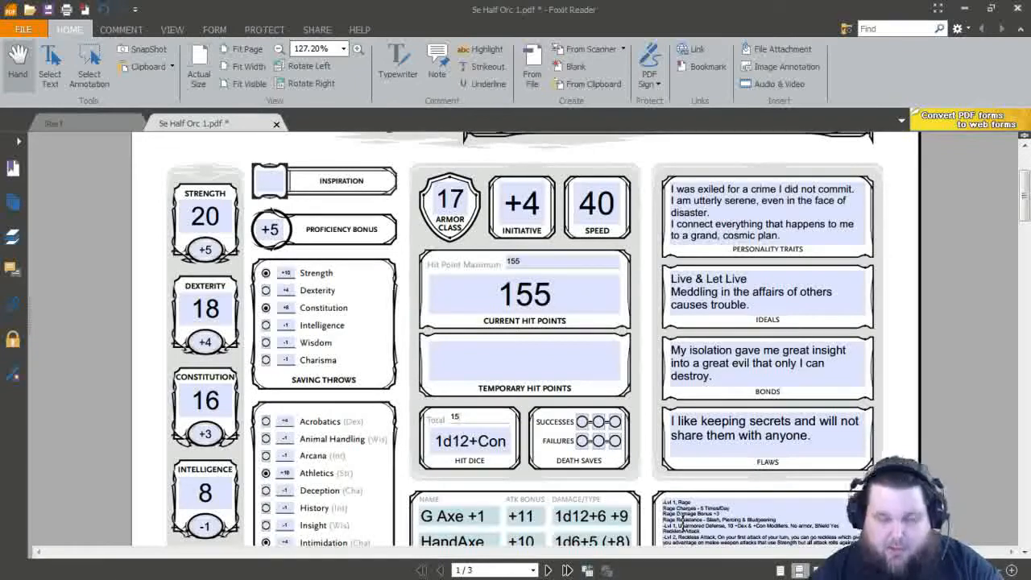
Step: Append 'Lvl 15 Persistent Rage': rage ends only if unconscious or chosen to end
{"action": "scroll", "scroll_direction": "down", "scroll_amount": 3}
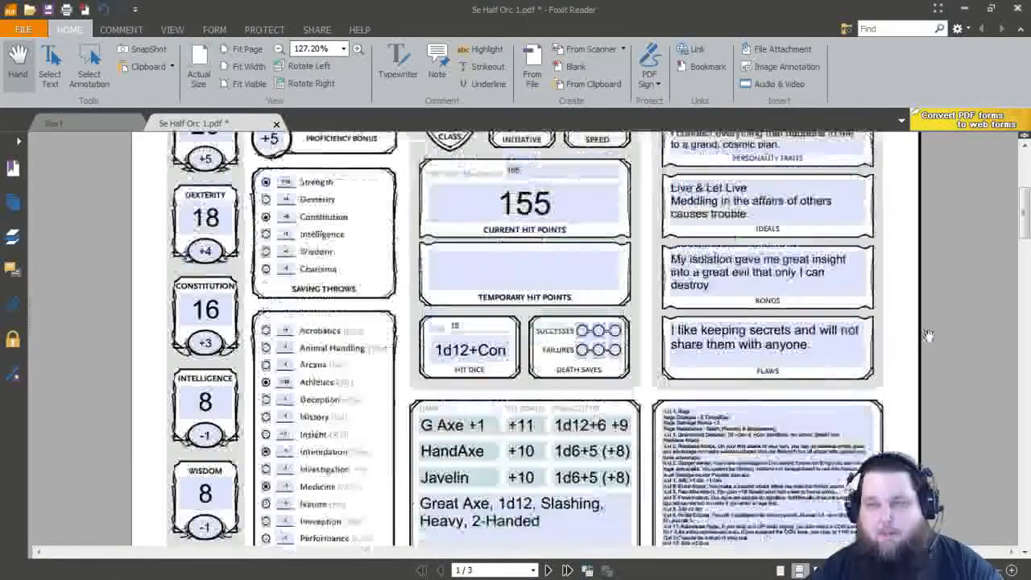
{"action": "scroll", "scroll_direction": "down", "scroll_amount": 3}
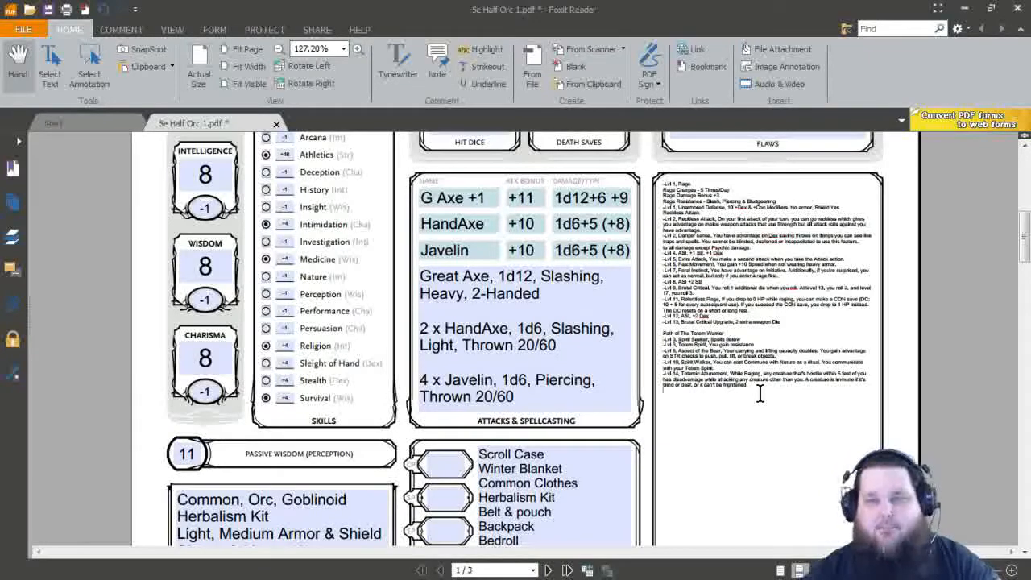
{"action": "scroll", "scroll_direction": "down", "scroll_amount": 3}
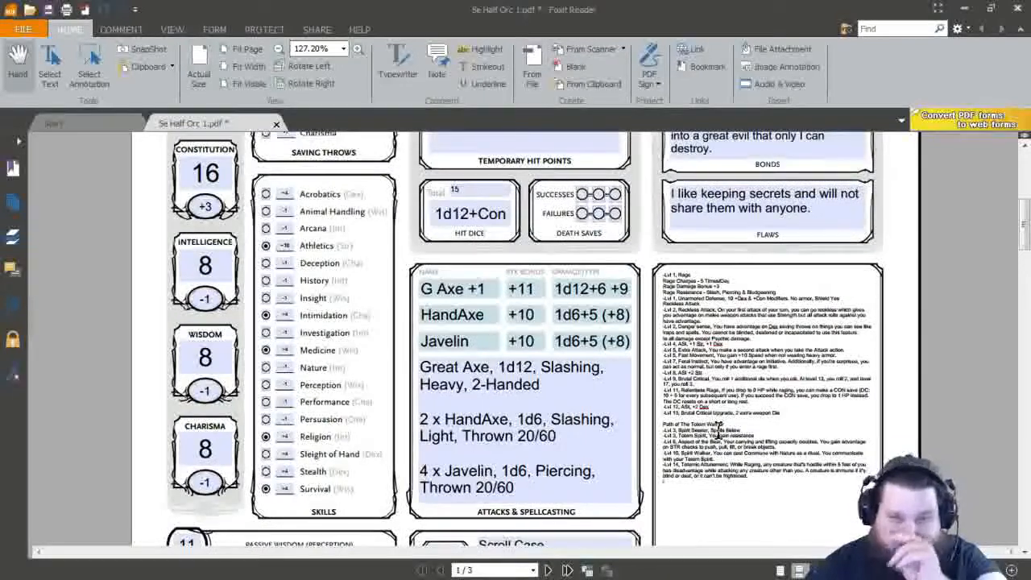
{"action": "scroll", "scroll_direction": "down", "scroll_amount": 3}
{"action": "type", "text": "-Lvl 15, Persistent rage."}
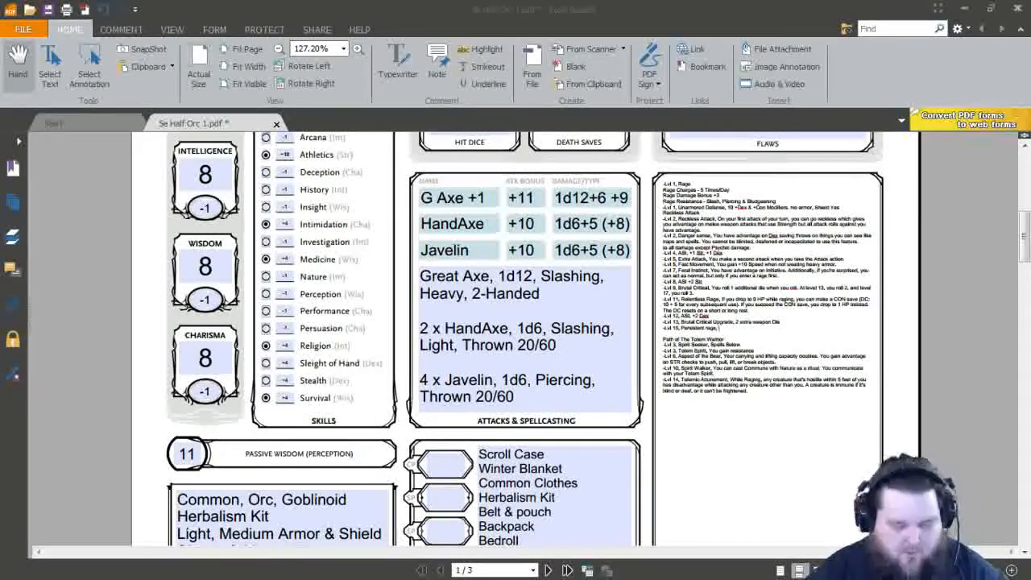
{"action": "mouse_move", "coordinate": [145, 387]}
{"action": "type", "text": "Your rage only ends if you fall unconscious or choose to end it"}
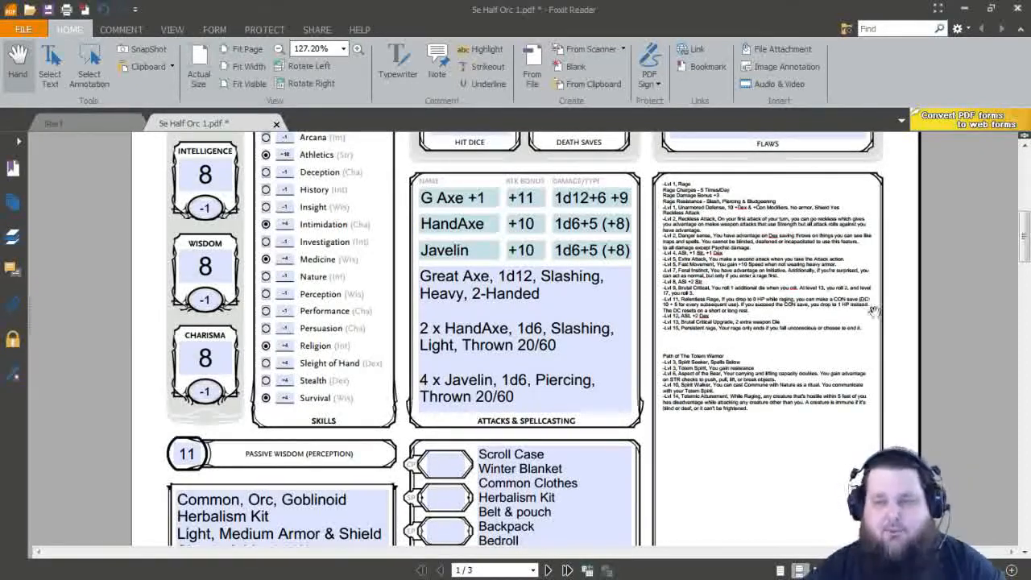
{"action": "scroll", "scroll_direction": "down", "scroll_amount": 3}
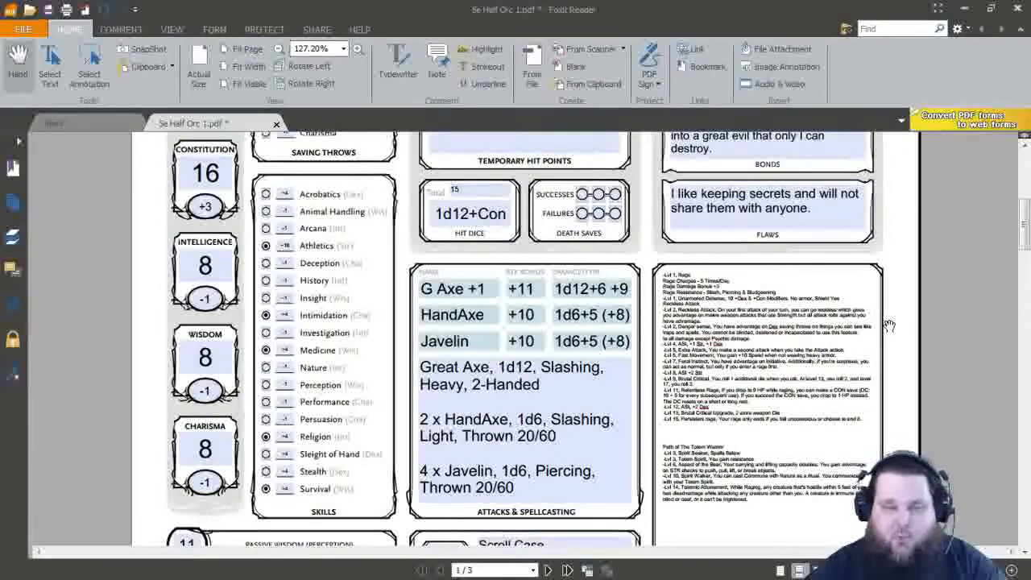